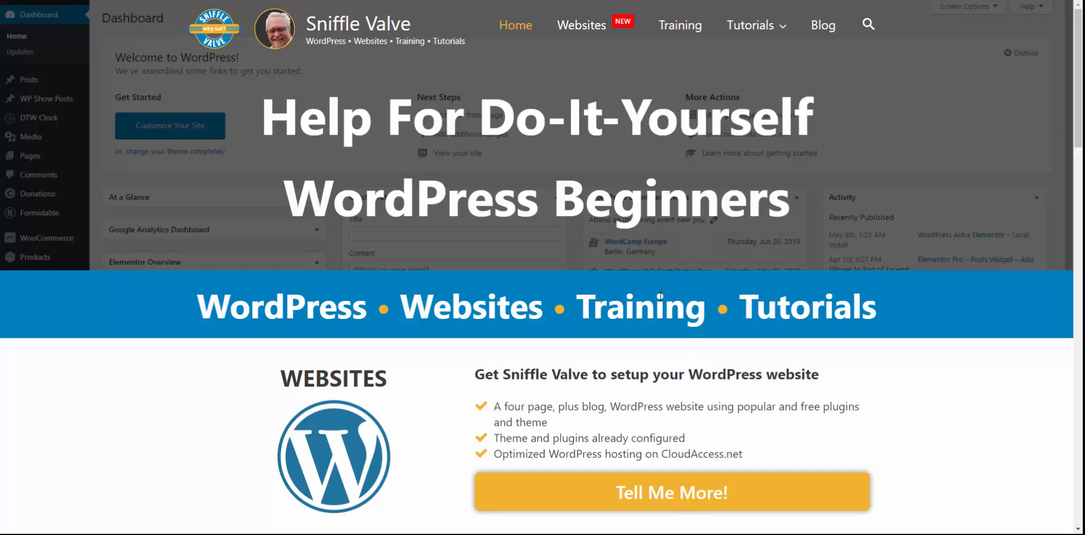
{"action": "mouse_move", "coordinate": [506, 184]}
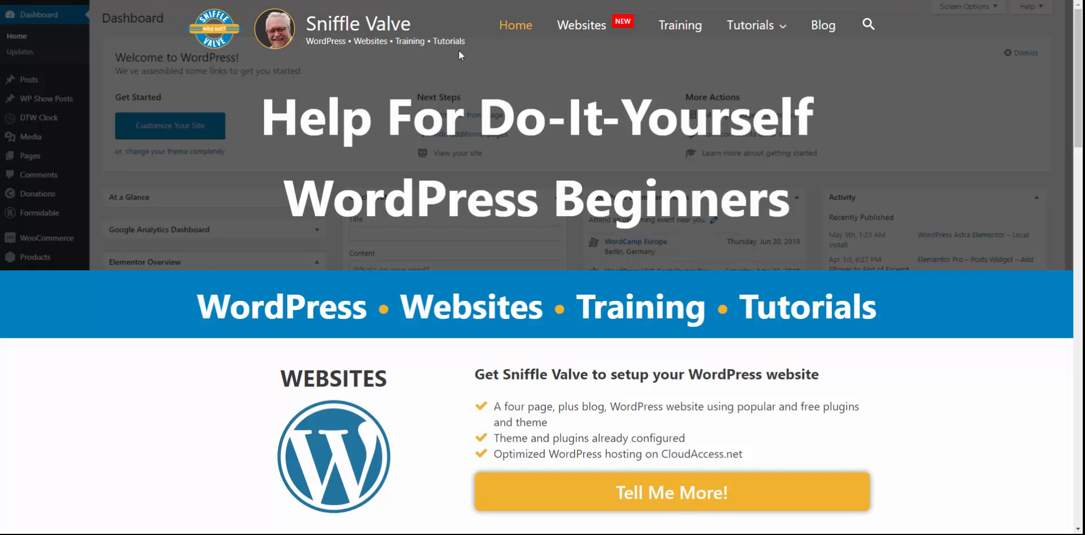
{"action": "mouse_move", "coordinate": [468, 25]}
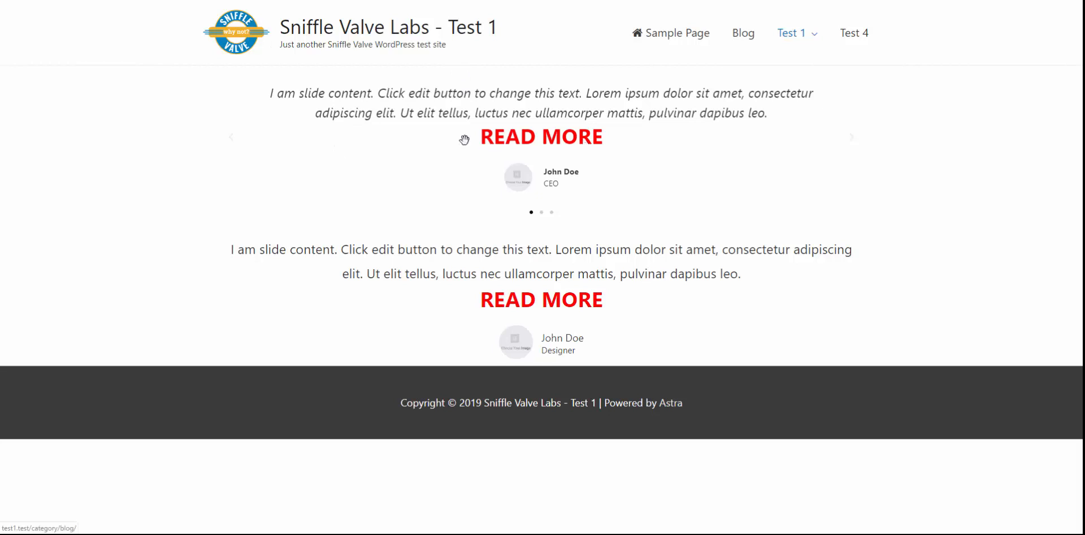
{"action": "mouse_move", "coordinate": [605, 94]}
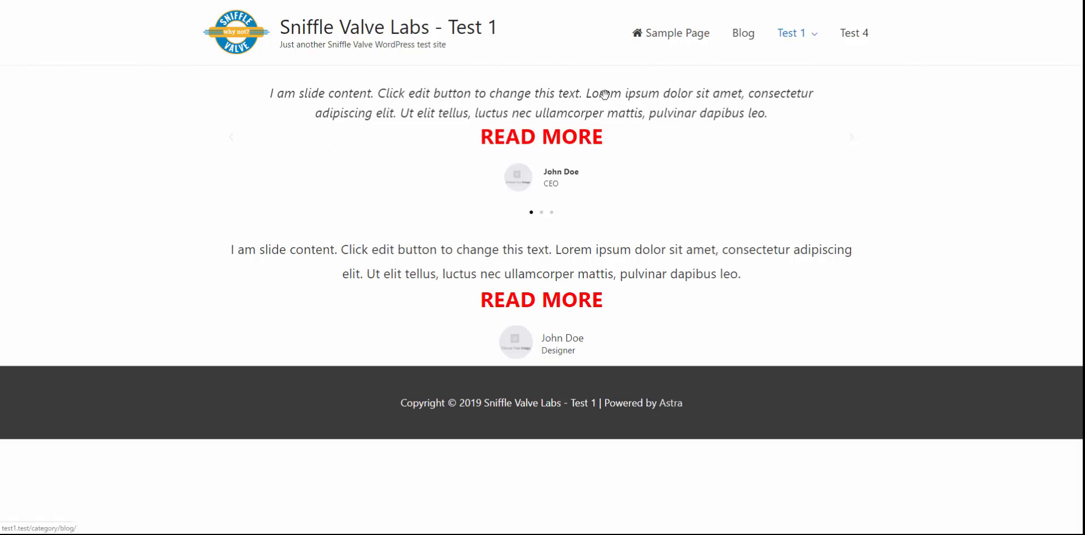
{"action": "mouse_move", "coordinate": [516, 104]}
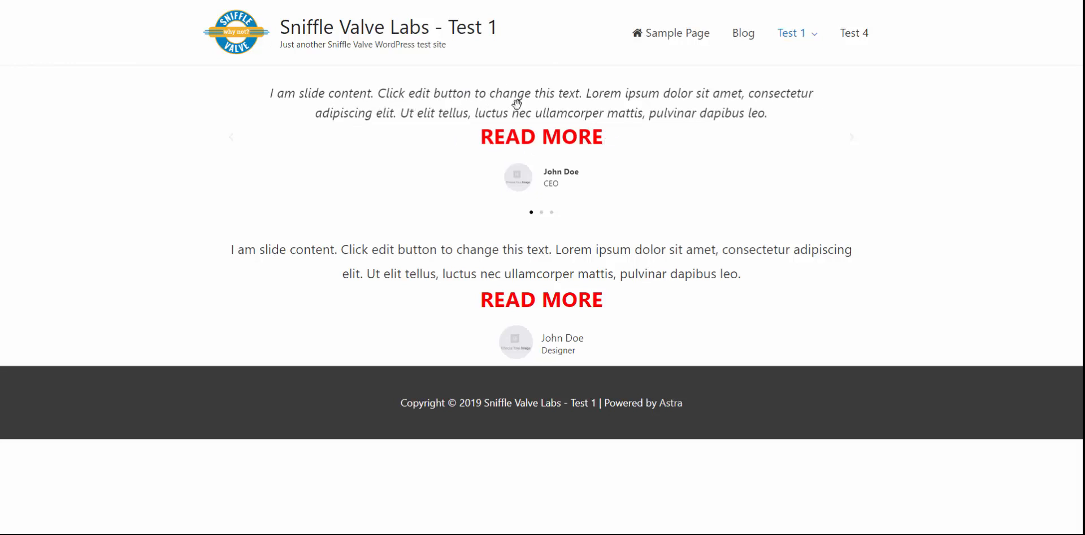
{"action": "mouse_move", "coordinate": [556, 107]}
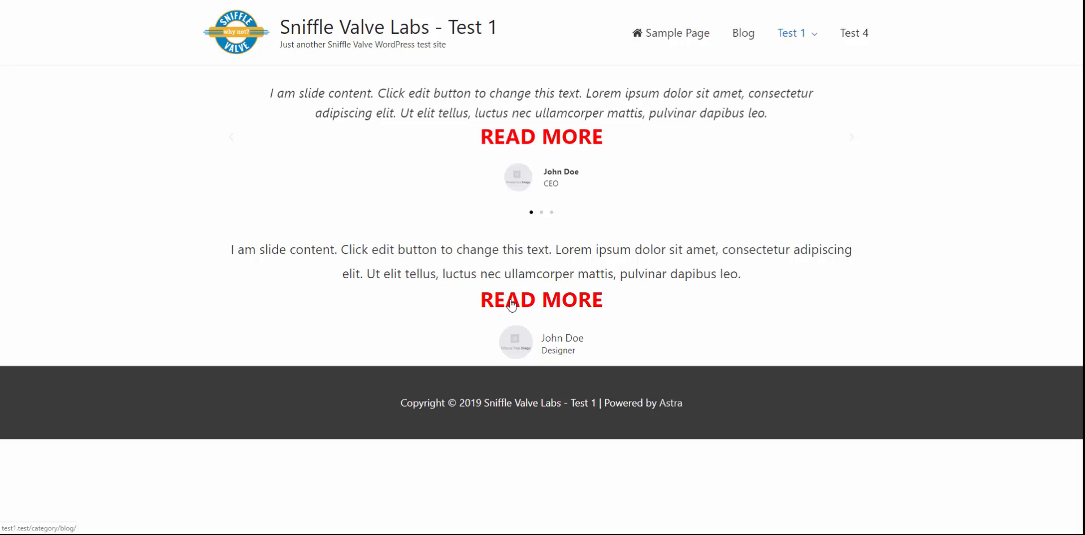
{"action": "mouse_move", "coordinate": [447, 312]}
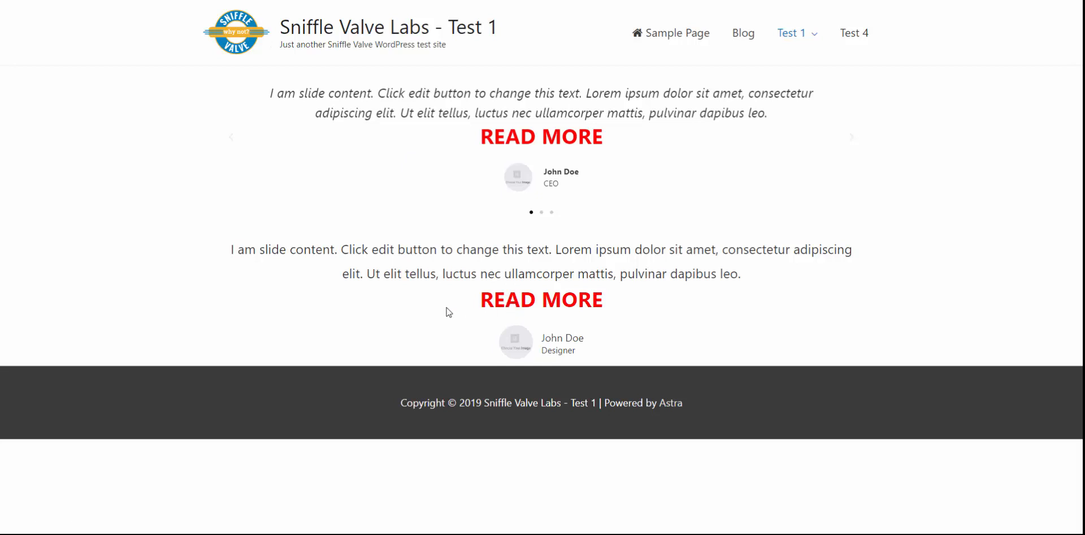
{"action": "mouse_move", "coordinate": [482, 264]}
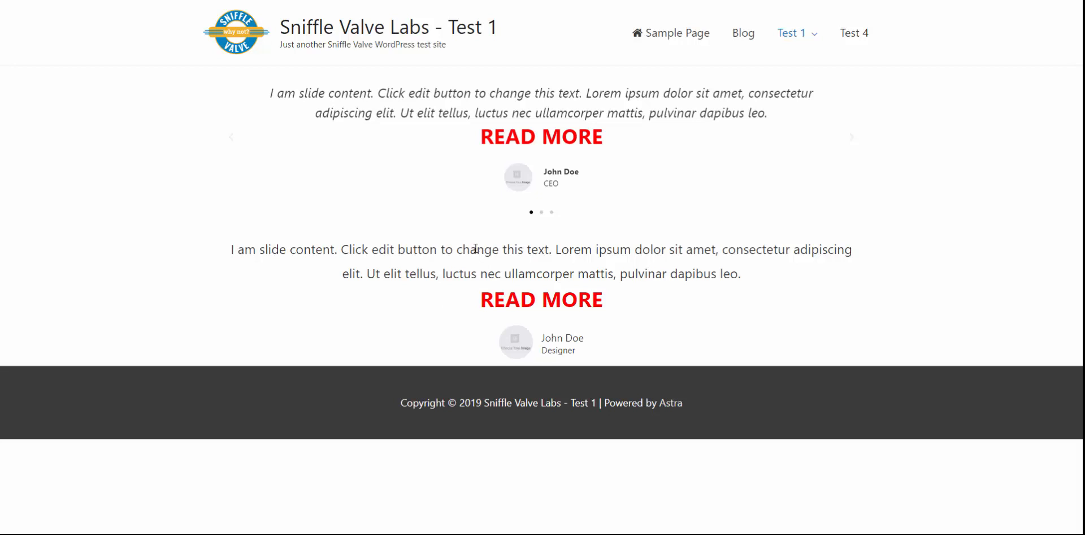
{"action": "mouse_move", "coordinate": [396, 204]}
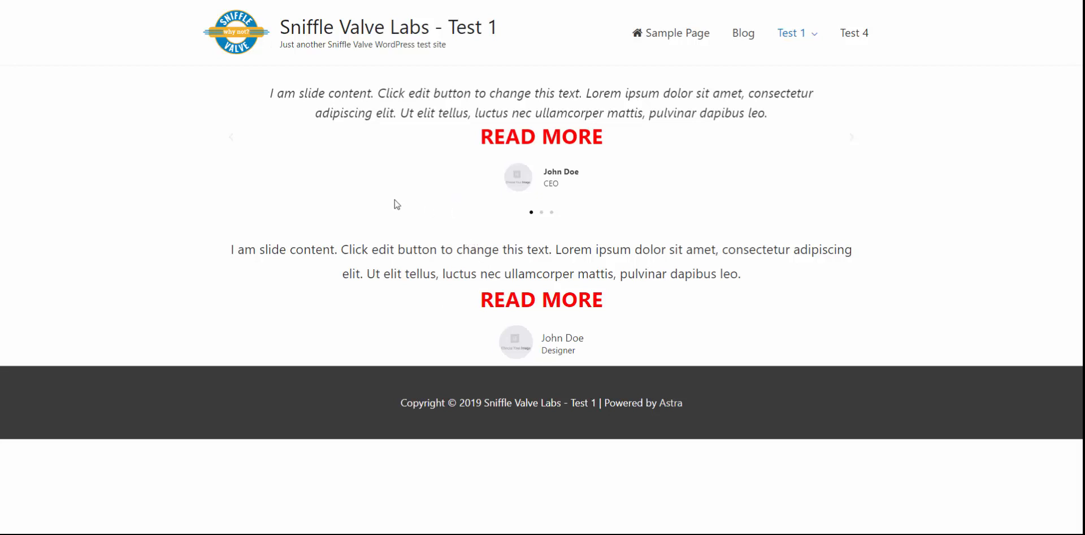
{"action": "mouse_move", "coordinate": [388, 185]}
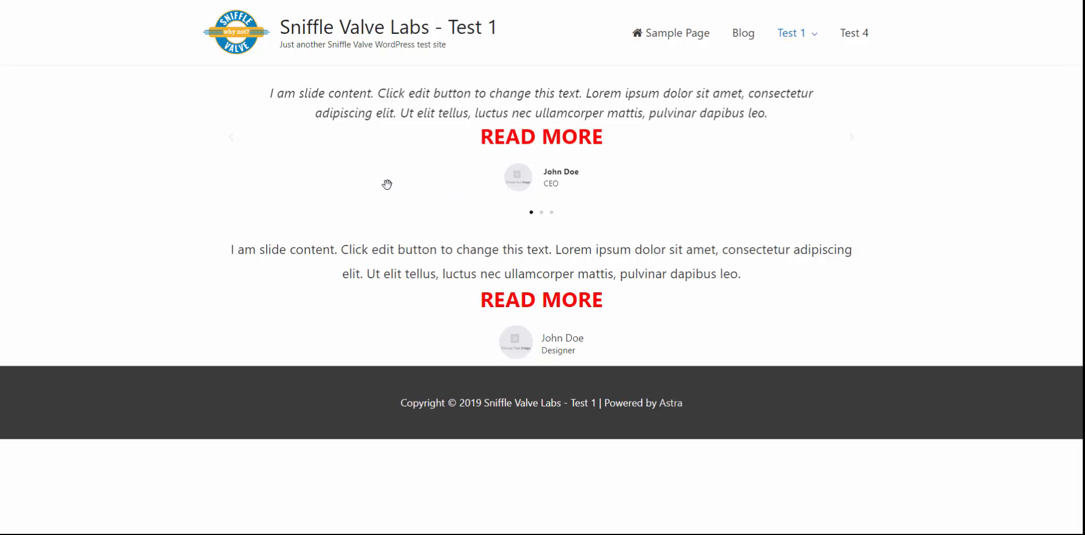
{"action": "mouse_move", "coordinate": [383, 174]}
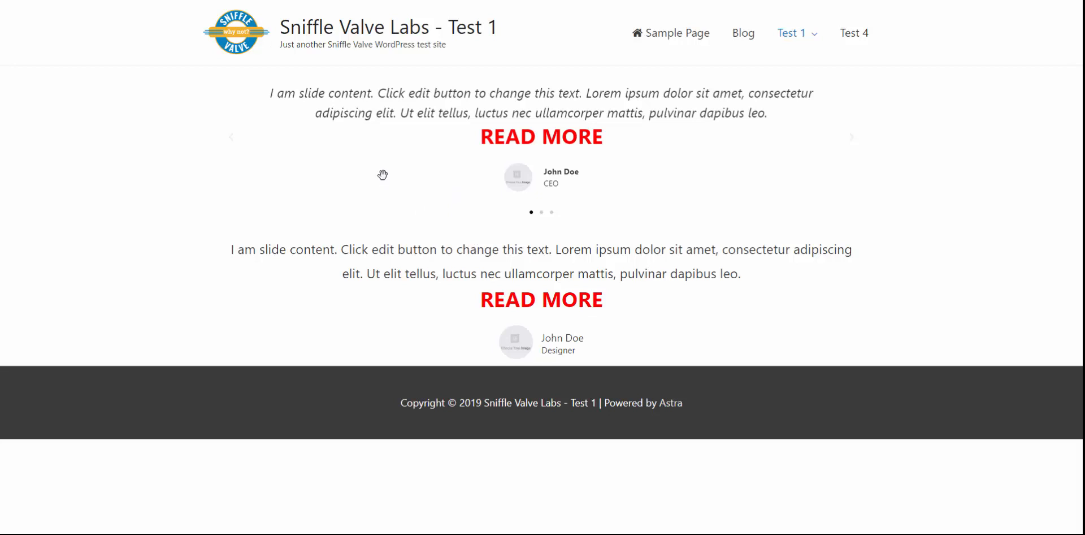
{"action": "mouse_move", "coordinate": [494, 148]}
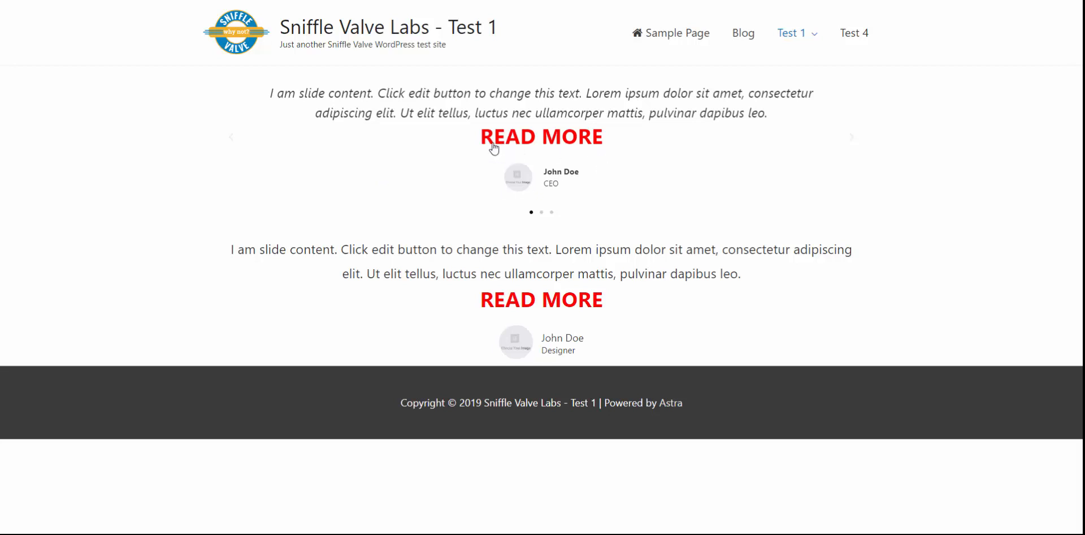
{"action": "mouse_move", "coordinate": [484, 143]}
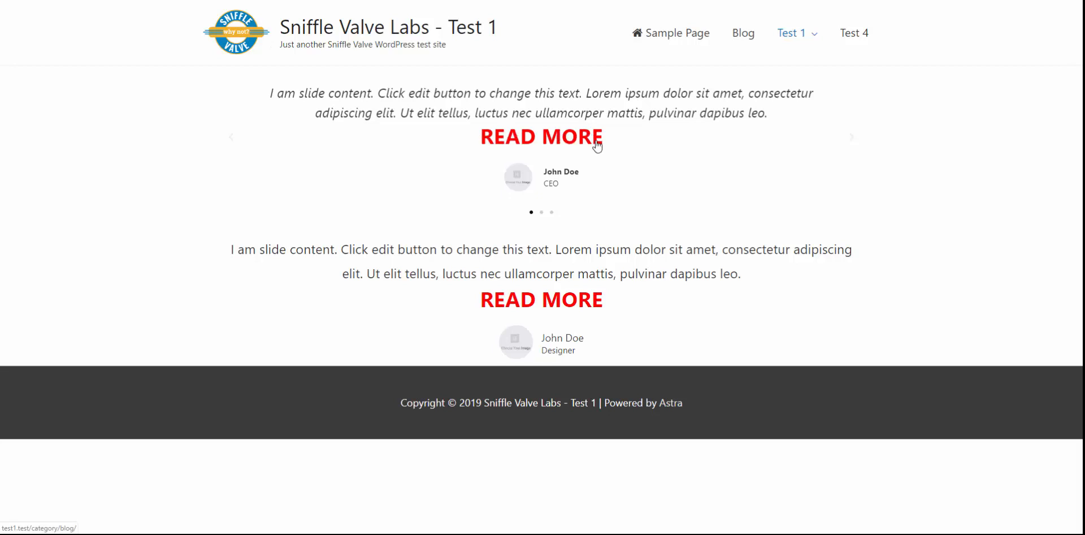
{"action": "mouse_move", "coordinate": [482, 101]}
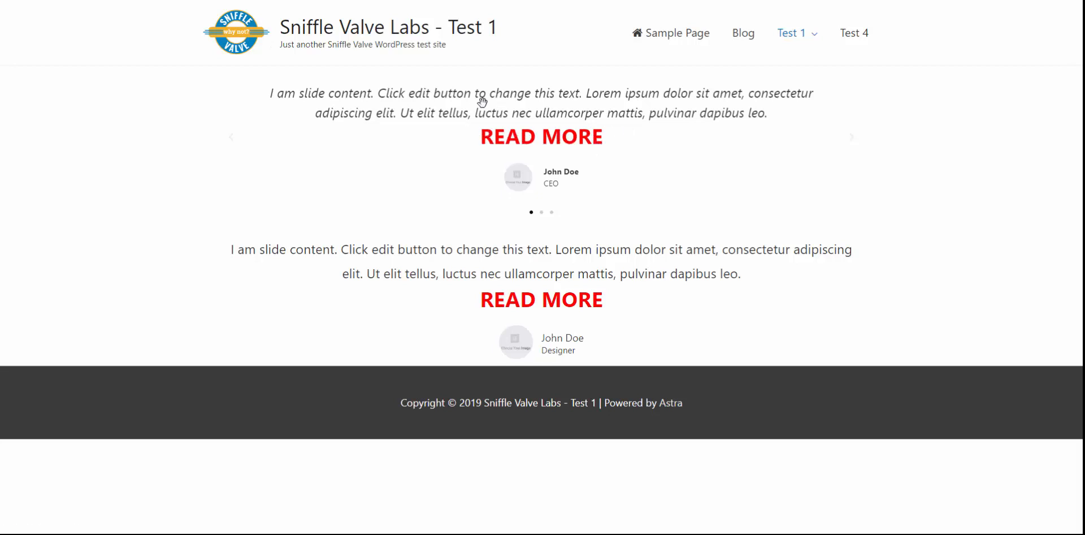
{"action": "mouse_move", "coordinate": [542, 136]}
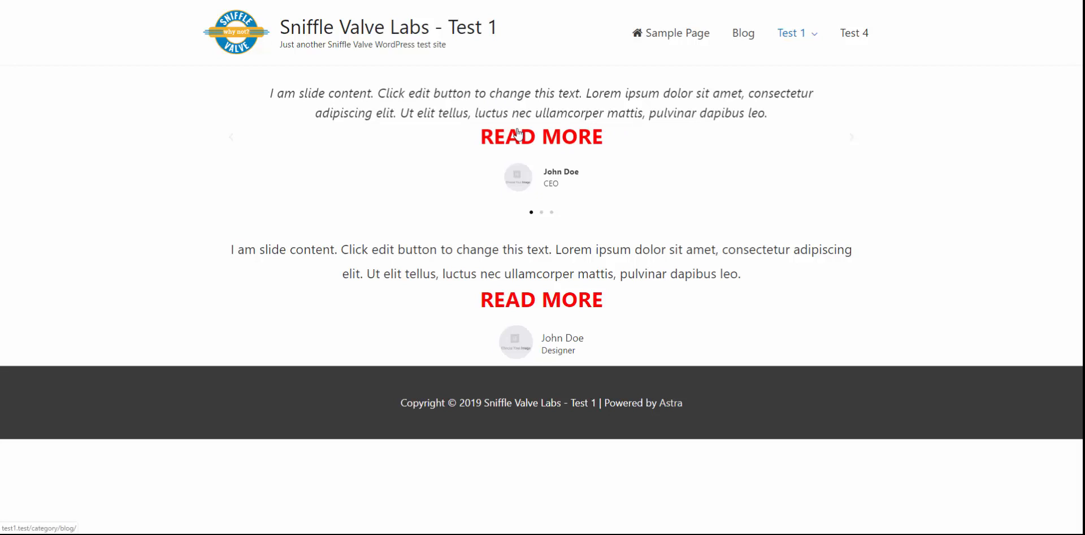
{"action": "mouse_move", "coordinate": [505, 111]}
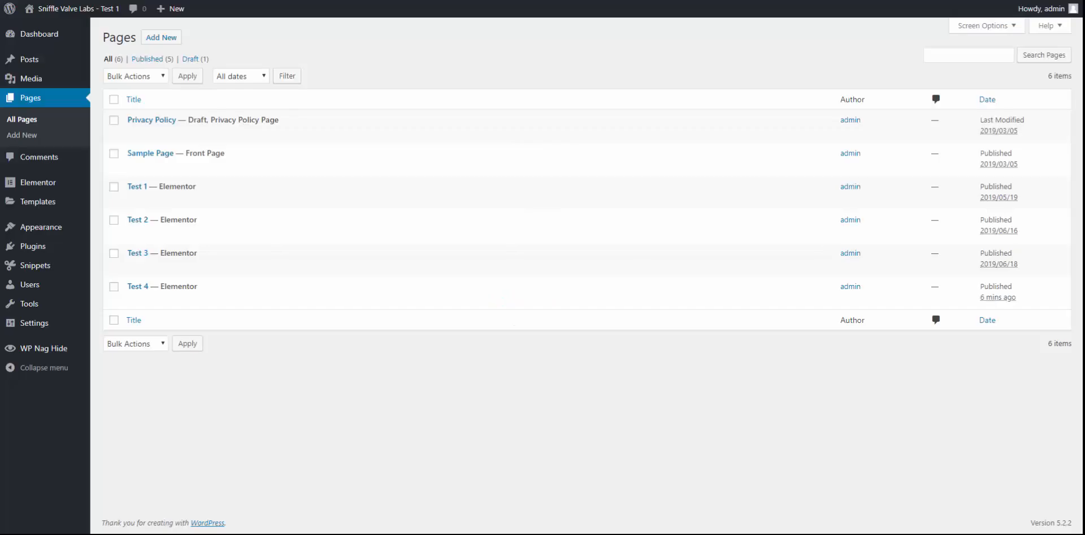
{"action": "mouse_move", "coordinate": [162, 186]}
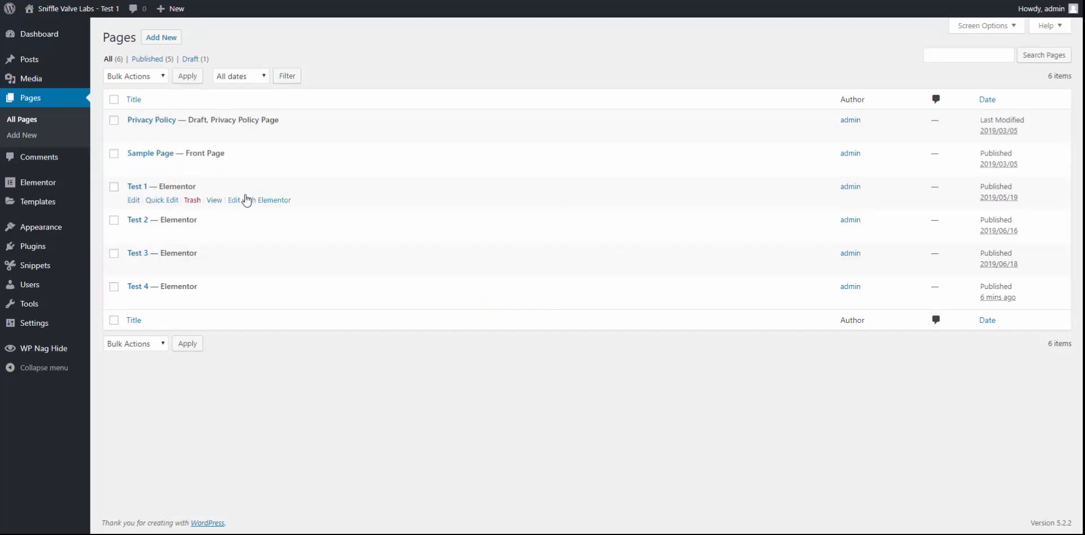
- Launch 'Edit with Elementor' on the Test 1 page from All Pages
{"action": "left_click", "coordinate": [258, 200]}
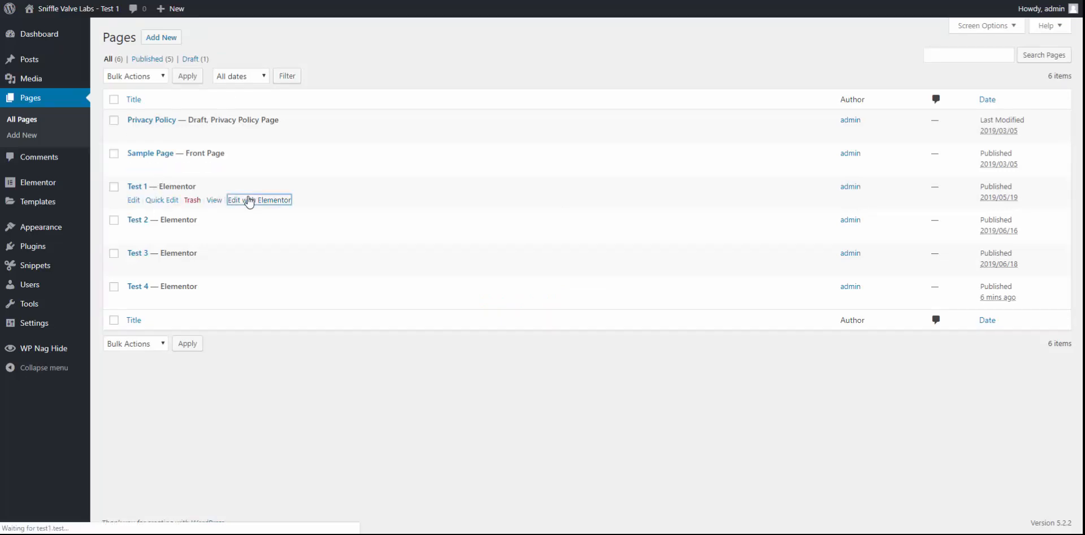
{"action": "left_click", "coordinate": [259, 200]}
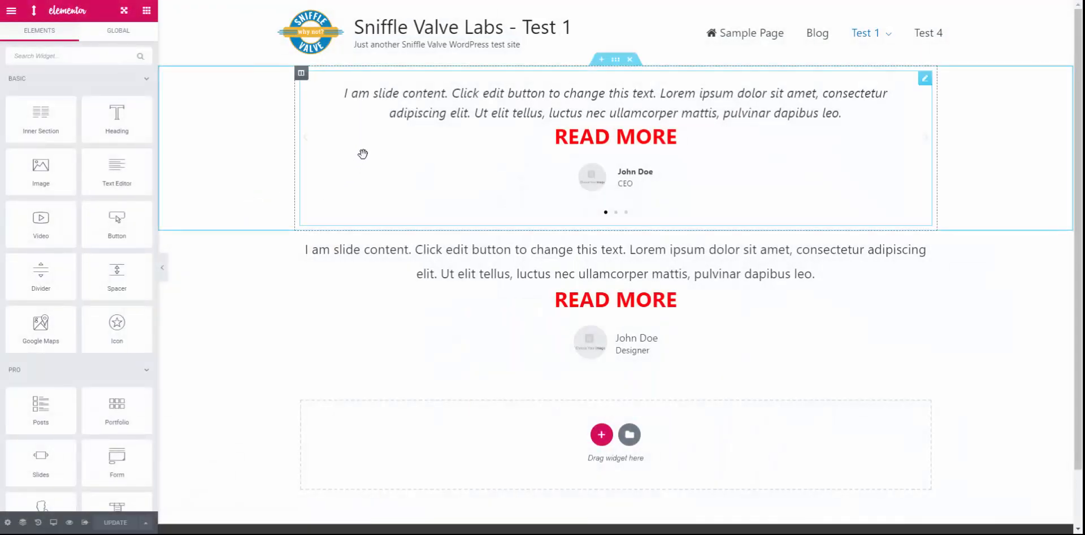
- Add a tml-c-link READ MORE link to carousel item #1's content, then select the standalone testimonial
{"action": "left_click", "coordinate": [616, 148]}
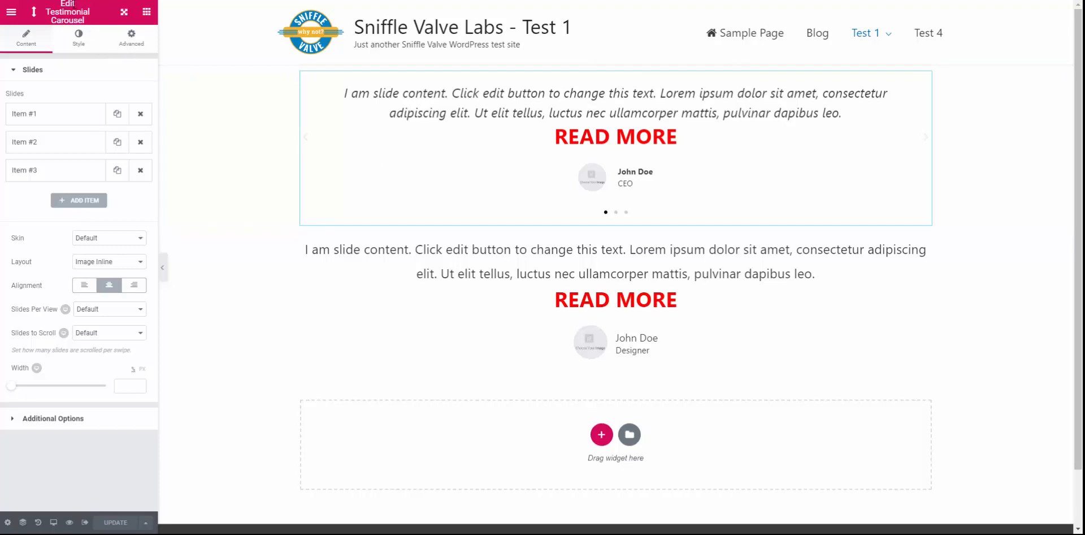
{"action": "left_click", "coordinate": [55, 114]}
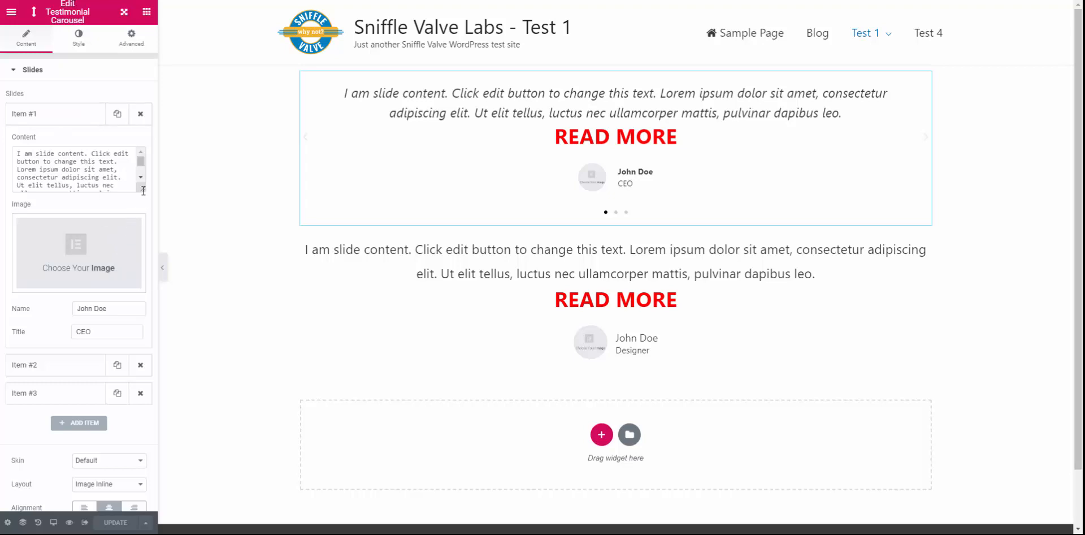
{"action": "scroll", "scroll_direction": "down", "scroll_amount": 3}
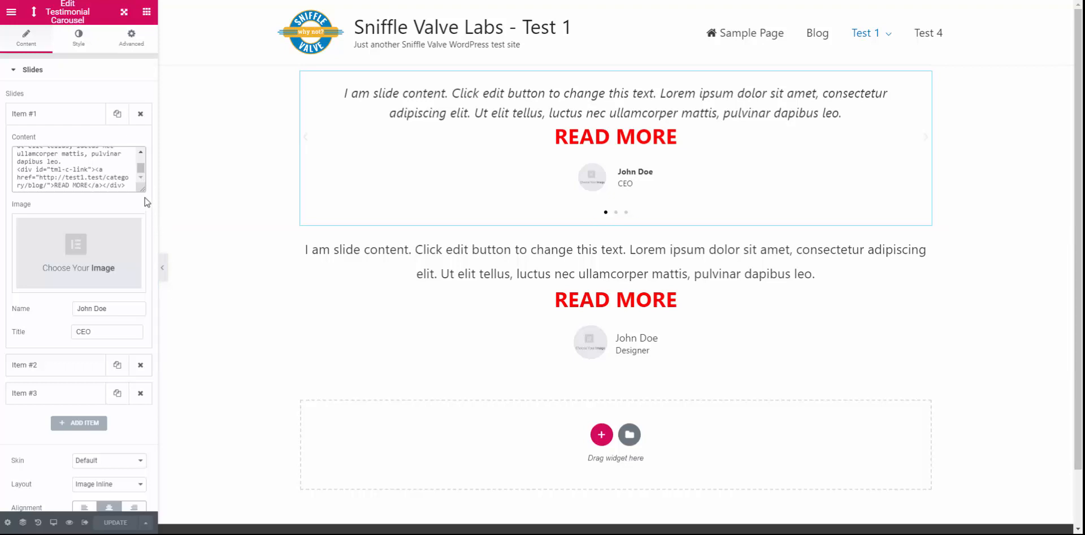
{"action": "scroll", "scroll_direction": "down", "scroll_amount": 3}
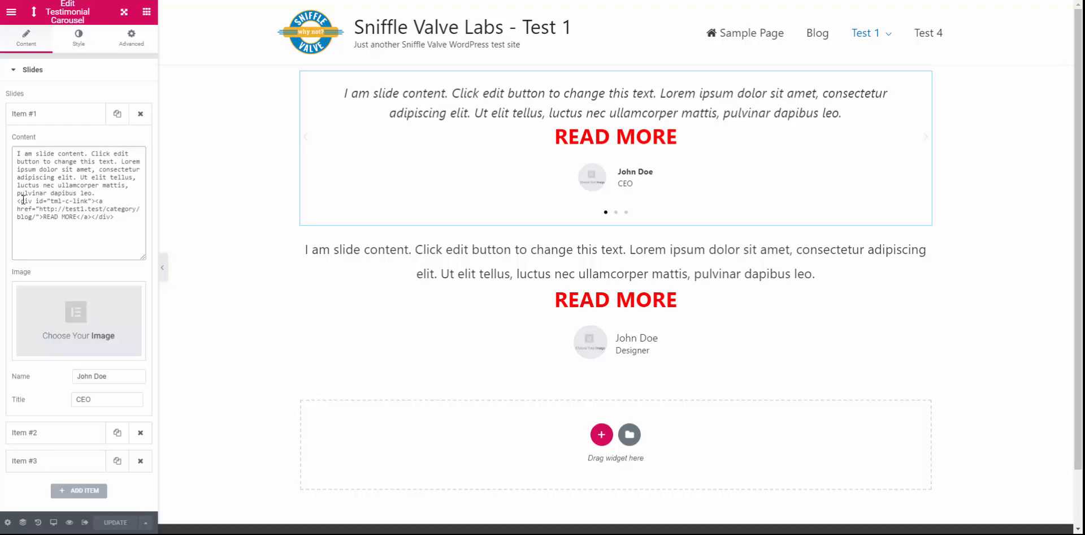
{"action": "mouse_move", "coordinate": [5, 203]}
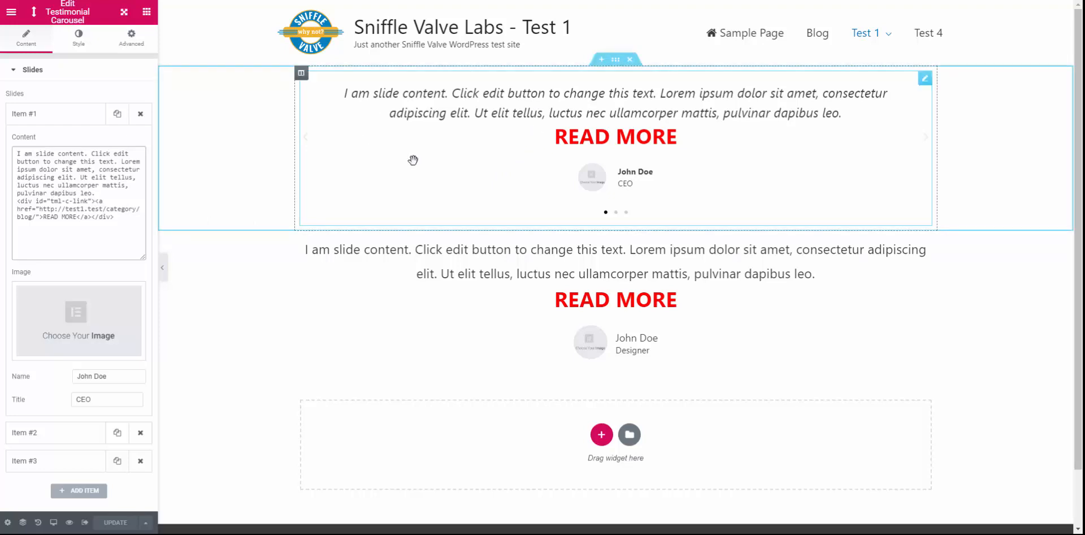
{"action": "mouse_move", "coordinate": [386, 120]}
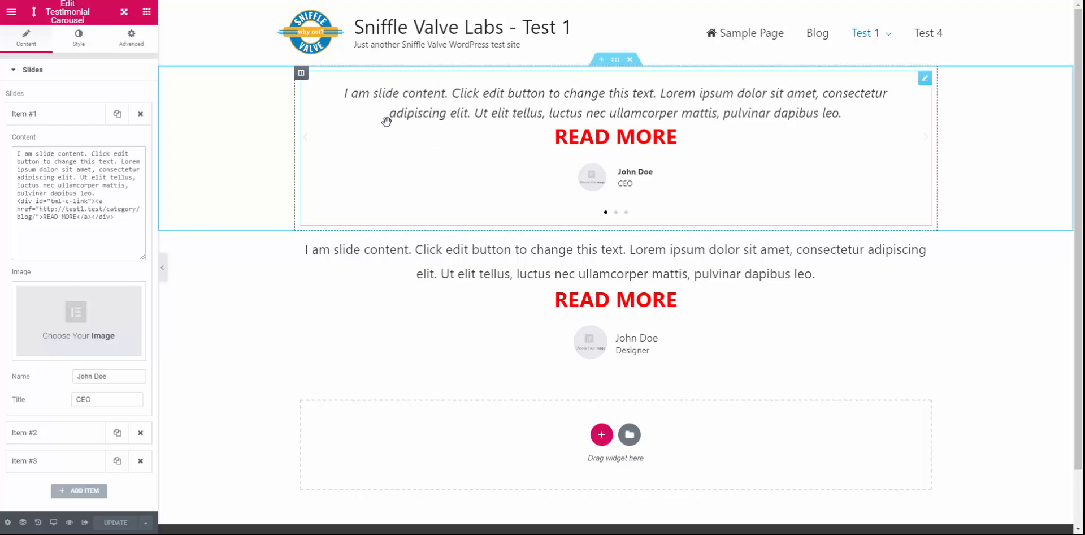
{"action": "mouse_move", "coordinate": [527, 144]}
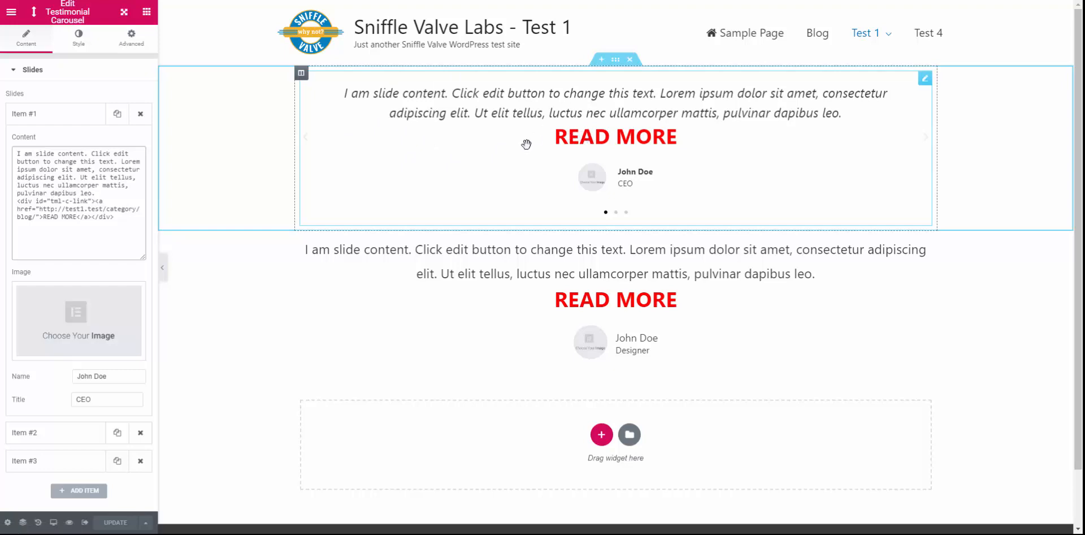
{"action": "mouse_move", "coordinate": [256, 197]}
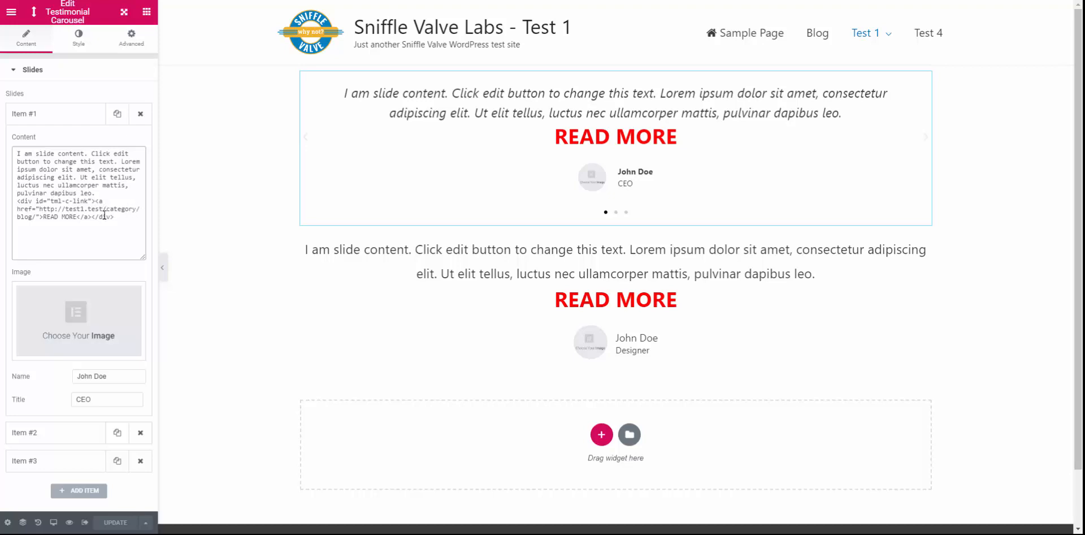
{"action": "mouse_move", "coordinate": [818, 33]}
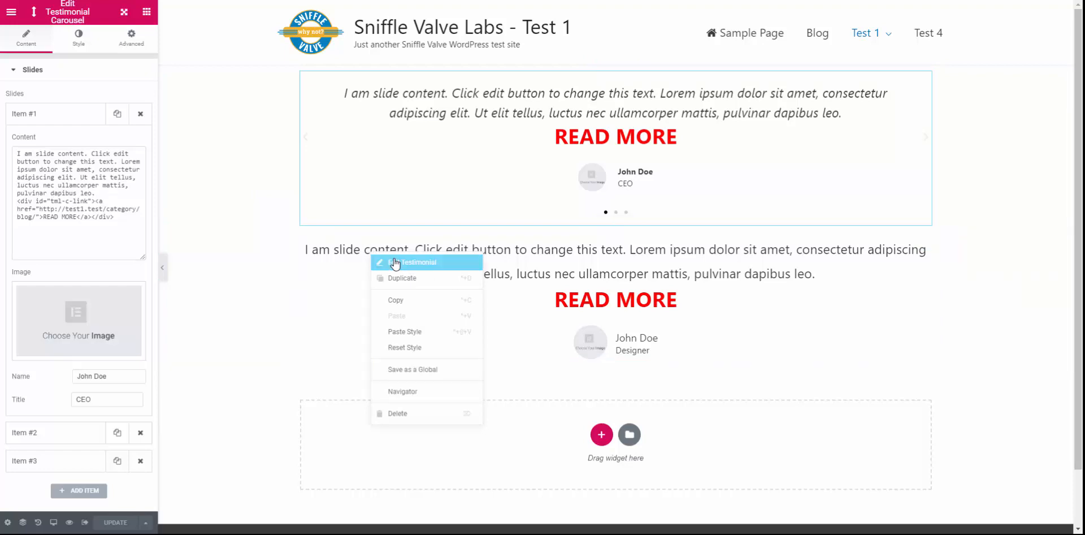
{"action": "left_click", "coordinate": [415, 263]}
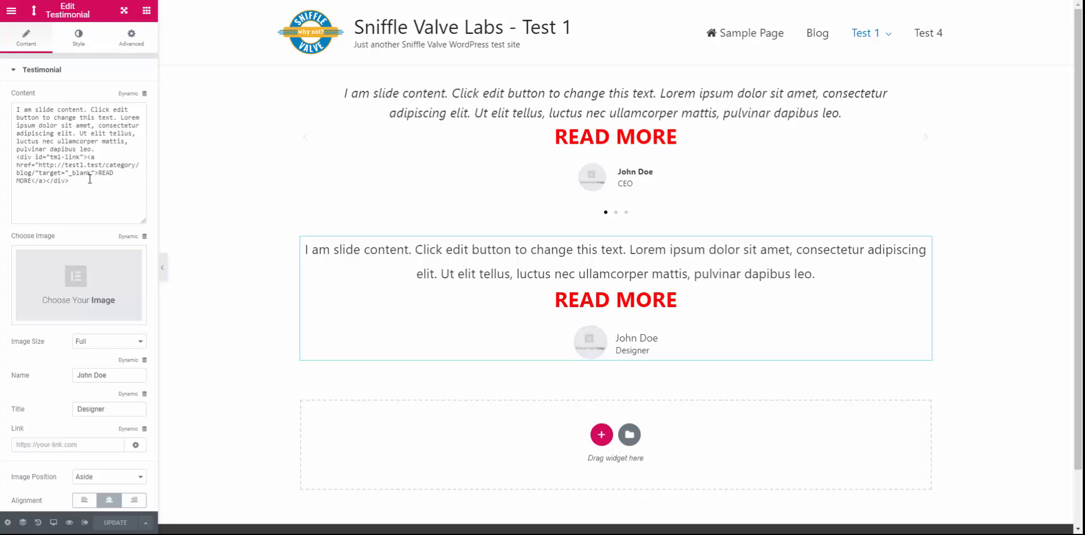
{"action": "mouse_move", "coordinate": [244, 261]}
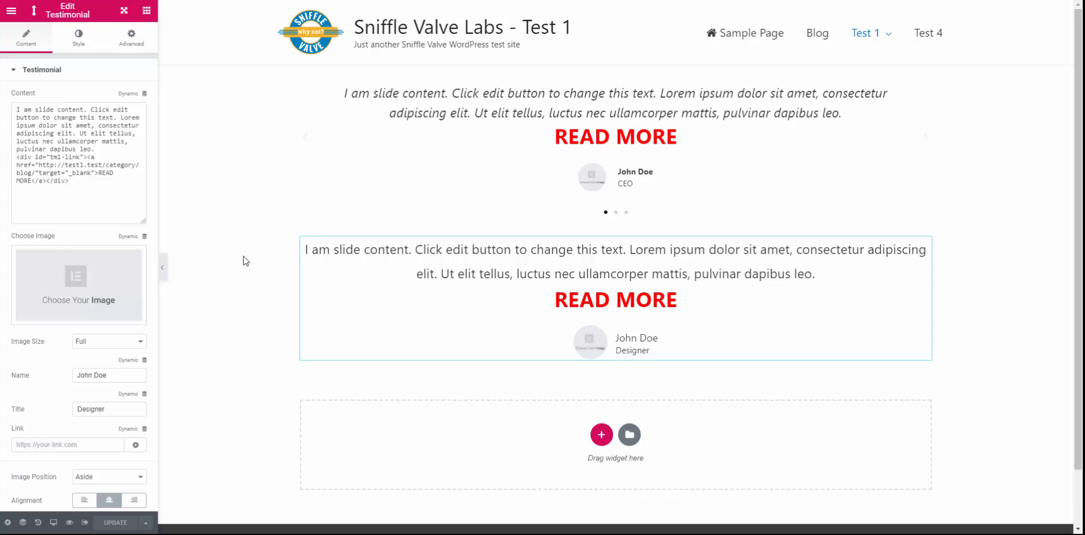
- Edit the standalone testimonial and select its tml-link READ MORE markup in Content
{"action": "left_click", "coordinate": [509, 288]}
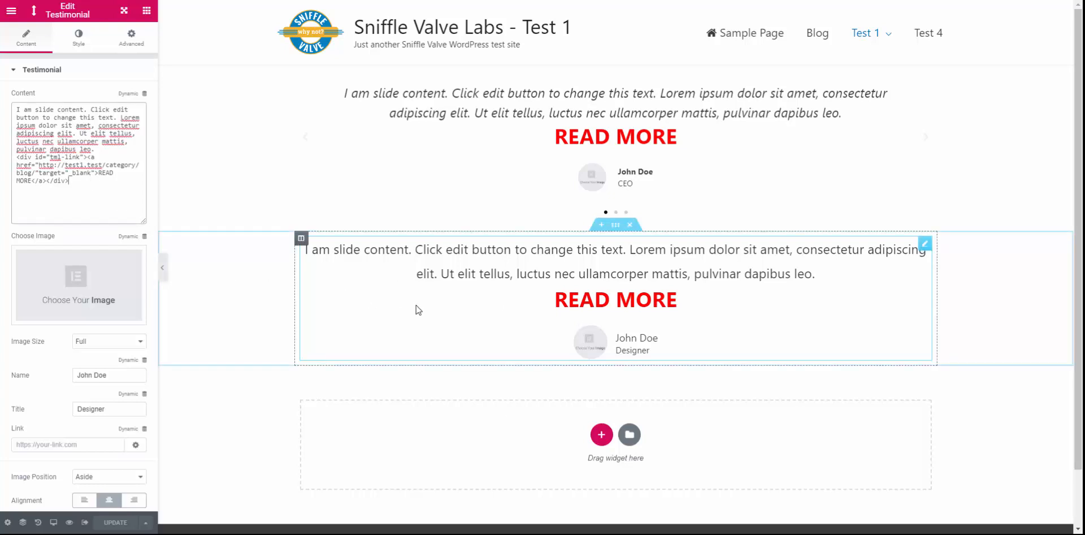
{"action": "left_click", "coordinate": [83, 180]}
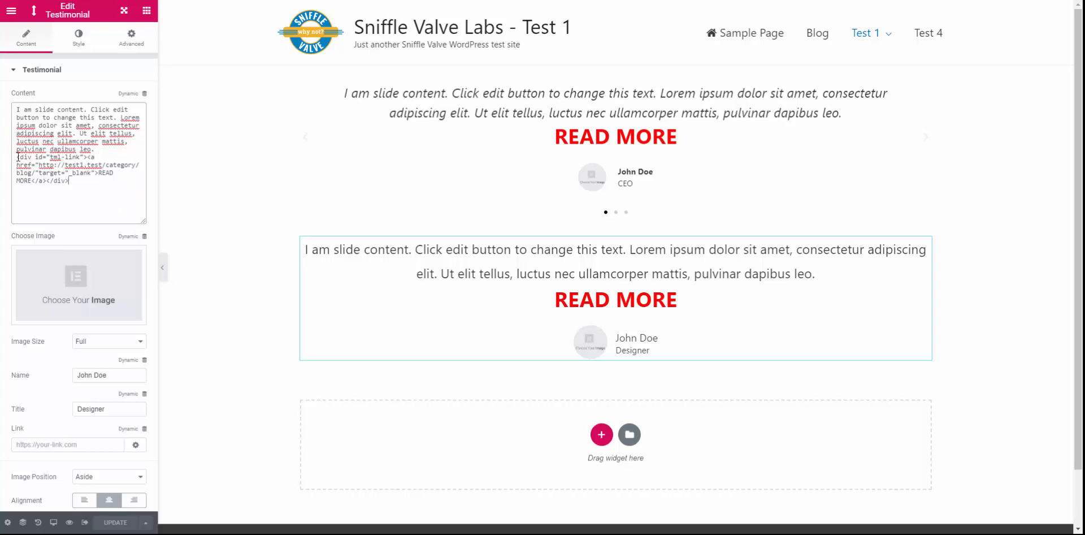
{"action": "left_click_drag", "start_coordinate": [17, 157], "coordinate": [69, 186]}
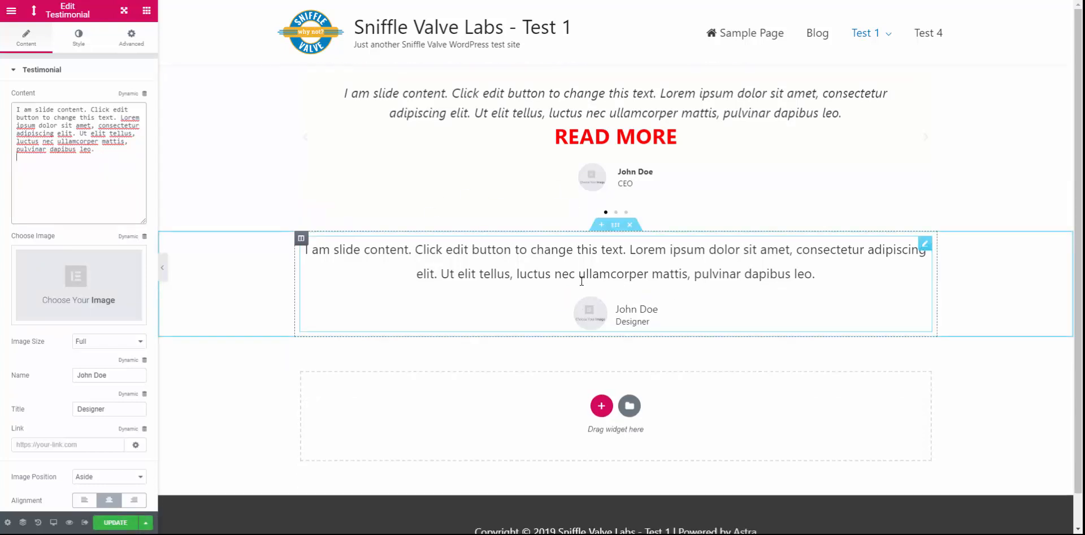
- Re-enter the tml-link READ MORE anchor to the blog category in a new tab, and update
{"action": "scroll", "scroll_direction": "down", "scroll_amount": 3}
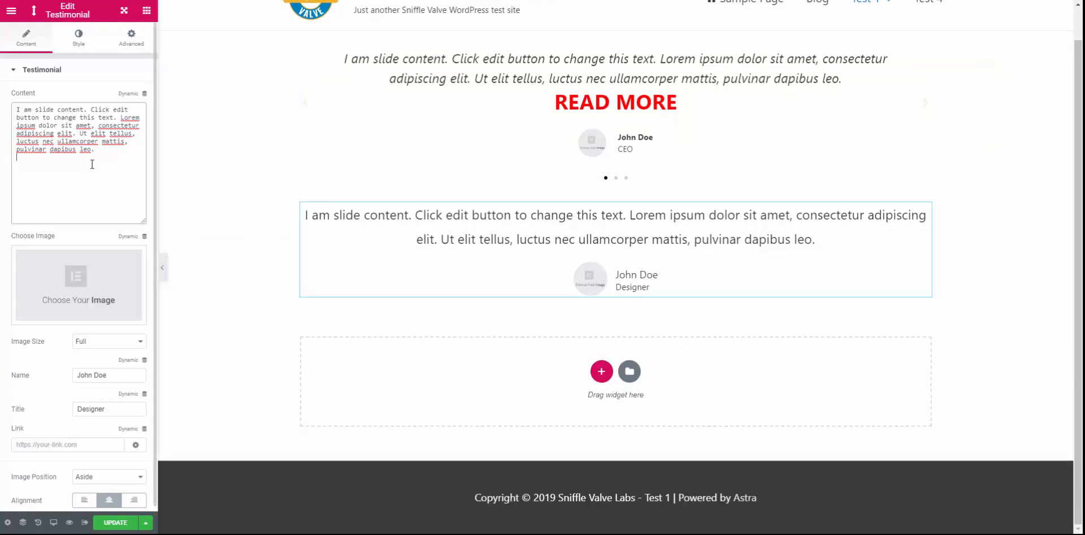
{"action": "type", "text": "<div id=\"tml-link\"><a href=\"http://test1.test/category/blog/\"target=\"_blank\">READ MORE</a></div>"}
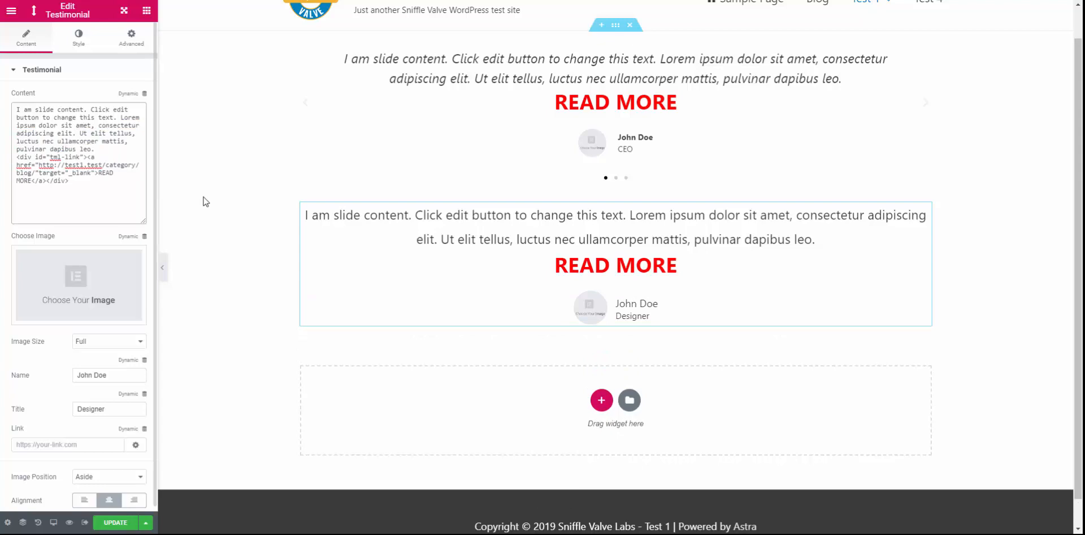
{"action": "left_click", "coordinate": [616, 265]}
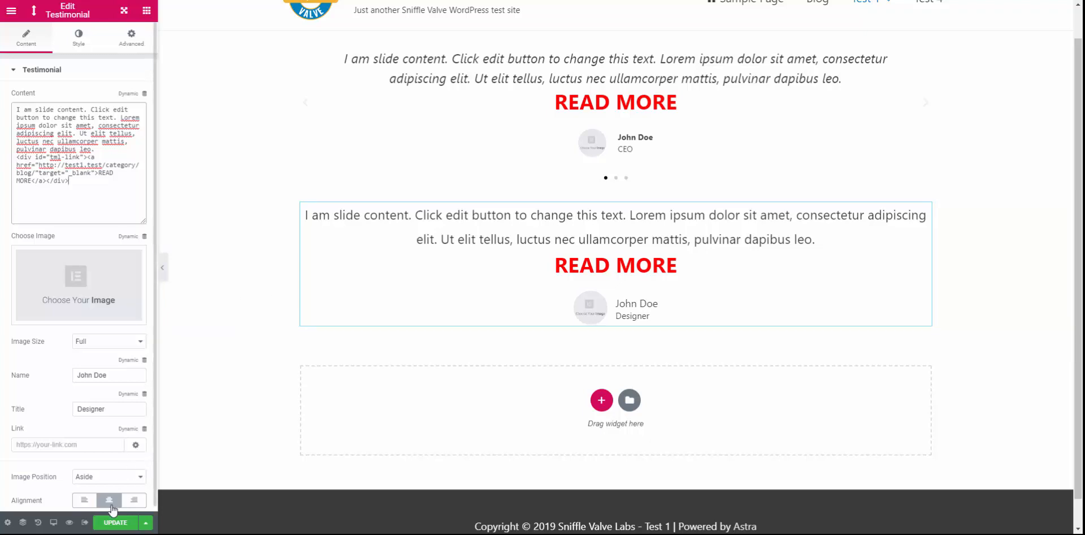
{"action": "left_click", "coordinate": [115, 522]}
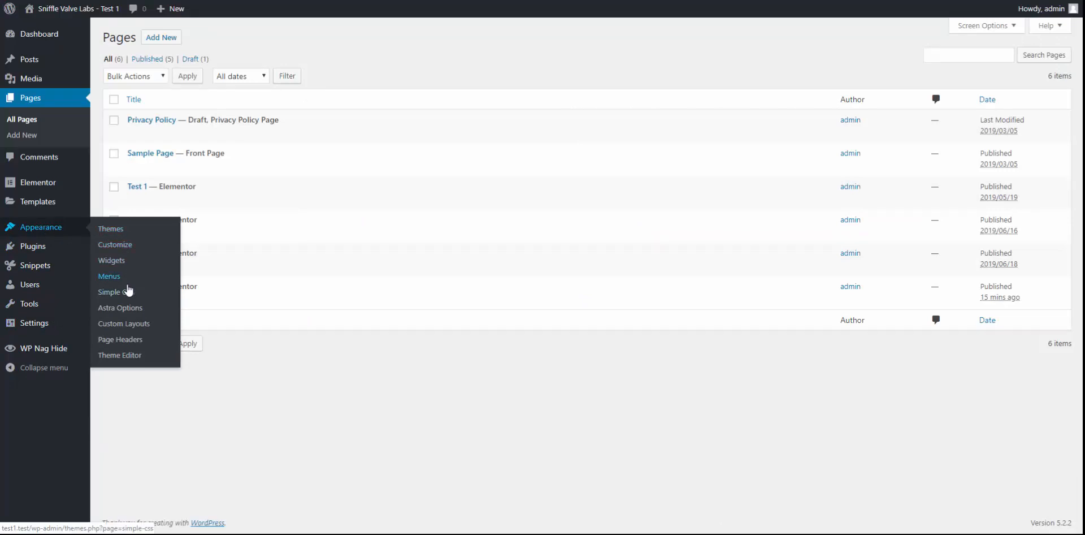
- Go to Appearance > Simple CSS to view the red, bold READ MORE rules
{"action": "left_click", "coordinate": [109, 291]}
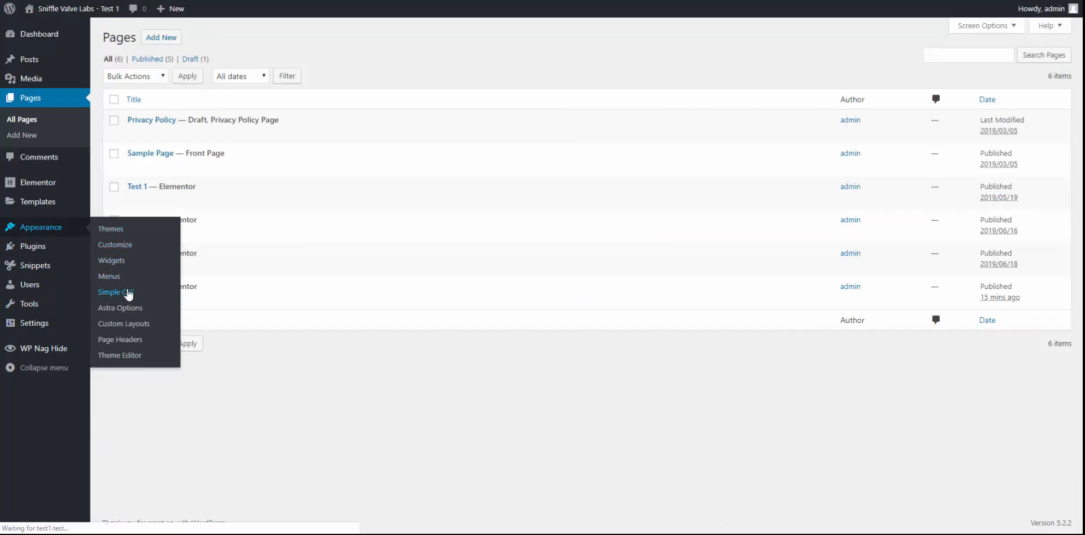
{"action": "left_click", "coordinate": [116, 291]}
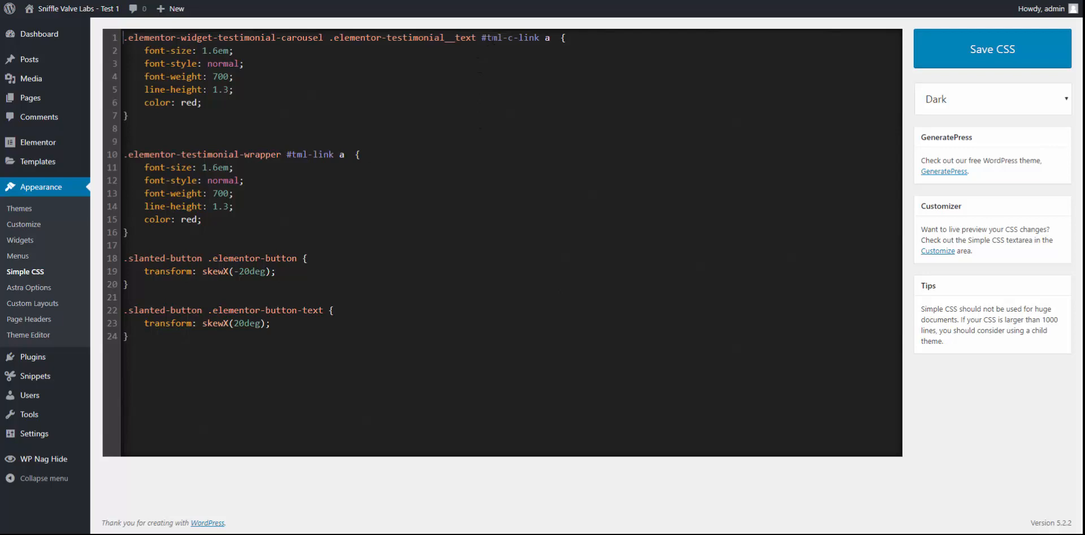
{"action": "left_click", "coordinate": [505, 38]}
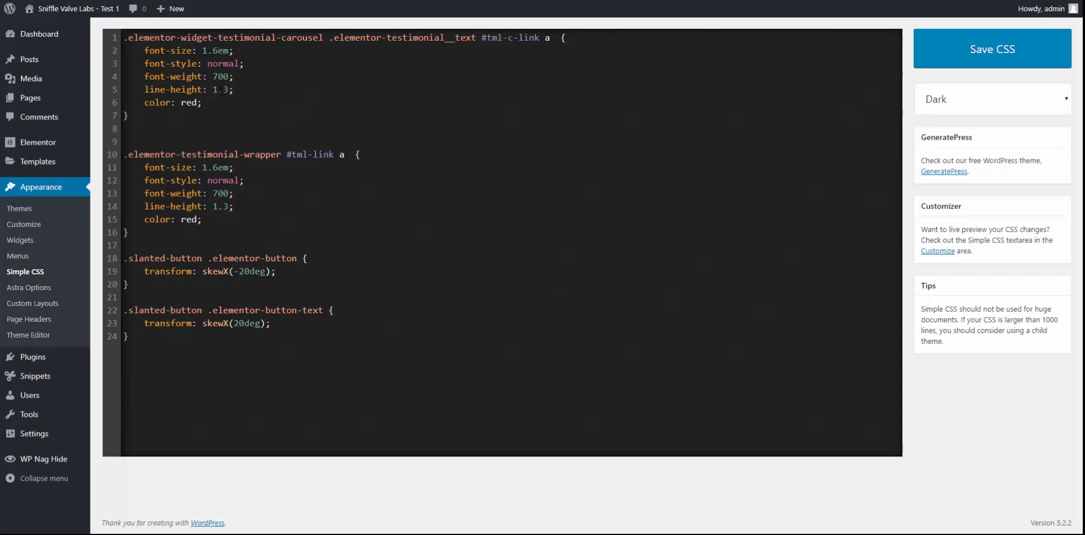
{"action": "left_click", "coordinate": [124, 37]}
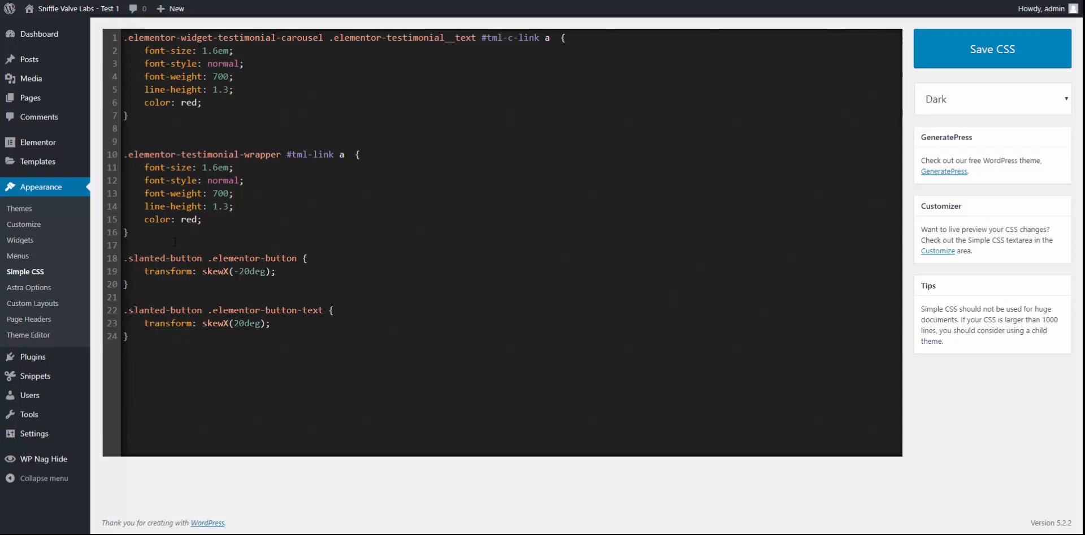
{"action": "mouse_move", "coordinate": [132, 351]}
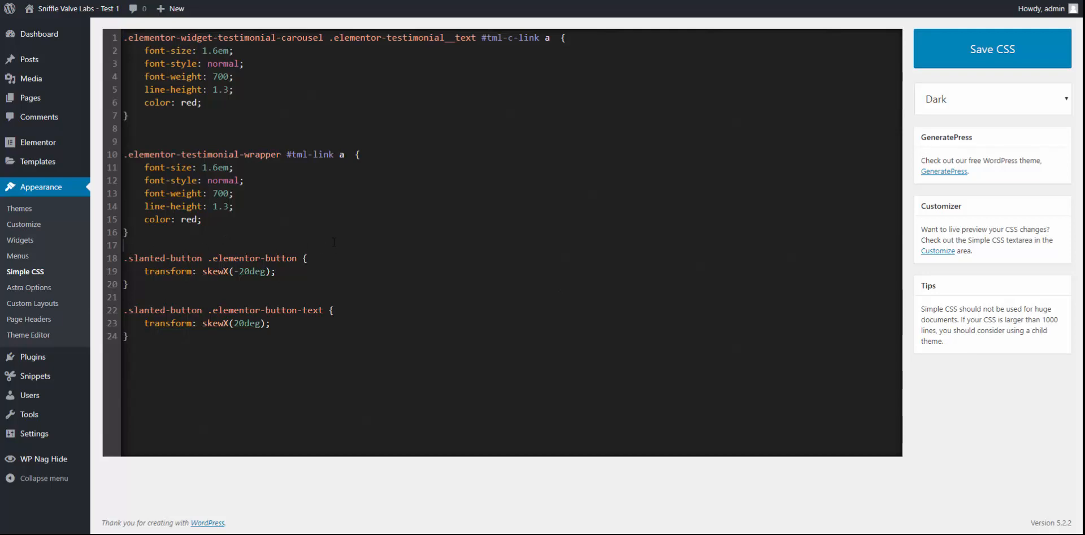
{"action": "mouse_move", "coordinate": [446, 13]}
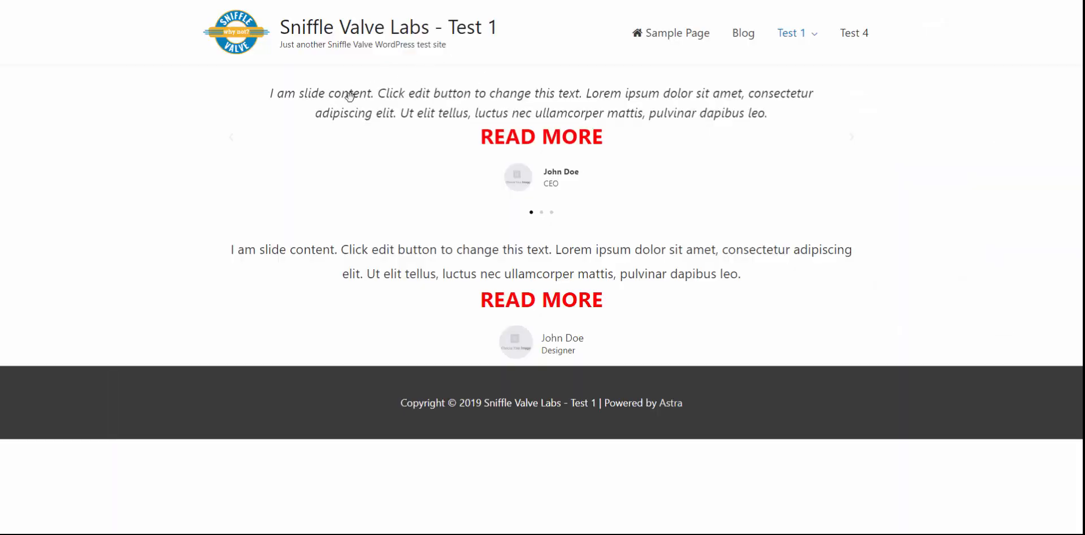
{"action": "mouse_move", "coordinate": [333, 169]}
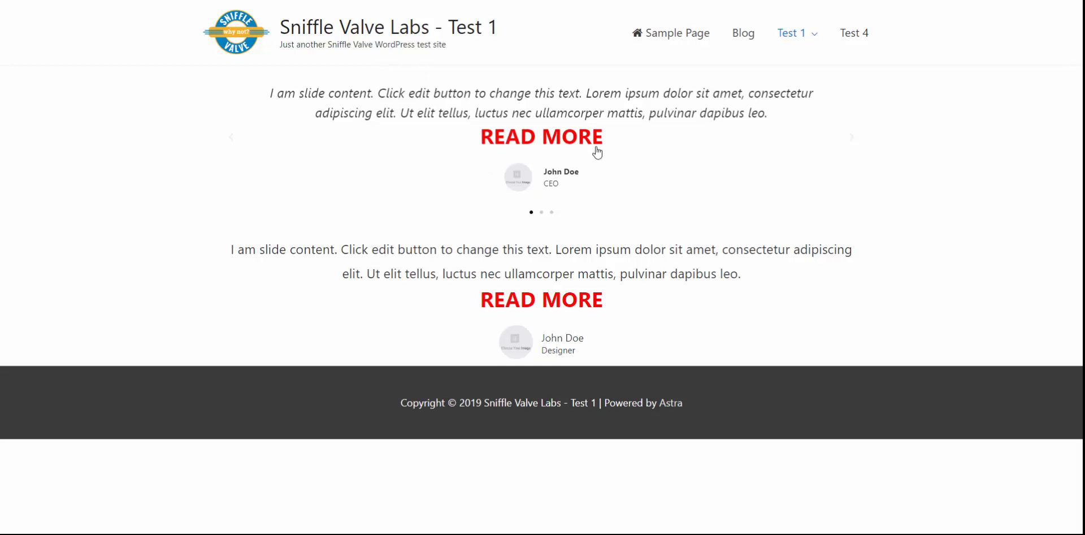
{"action": "mouse_move", "coordinate": [539, 109]}
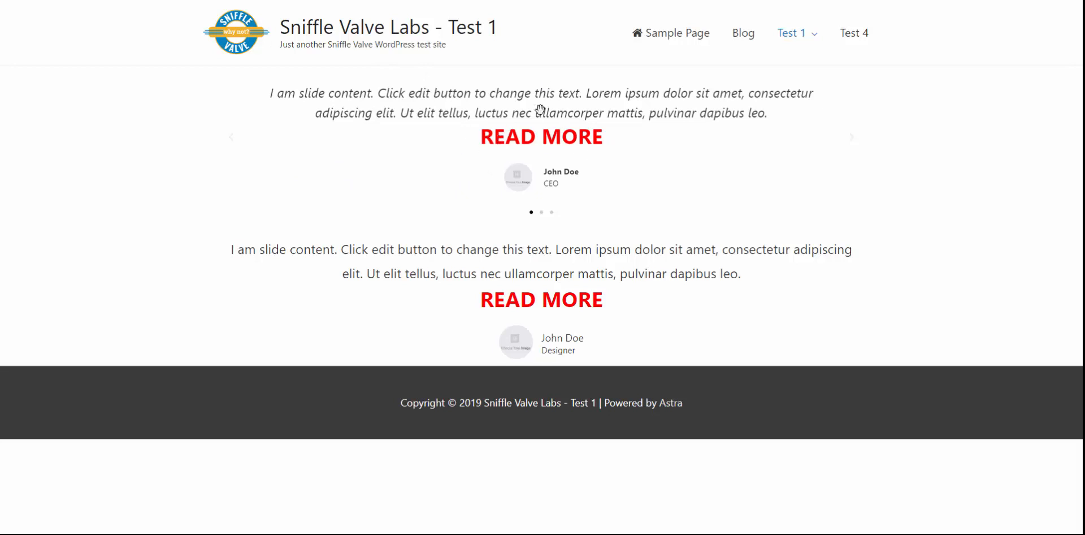
{"action": "mouse_move", "coordinate": [428, 108]}
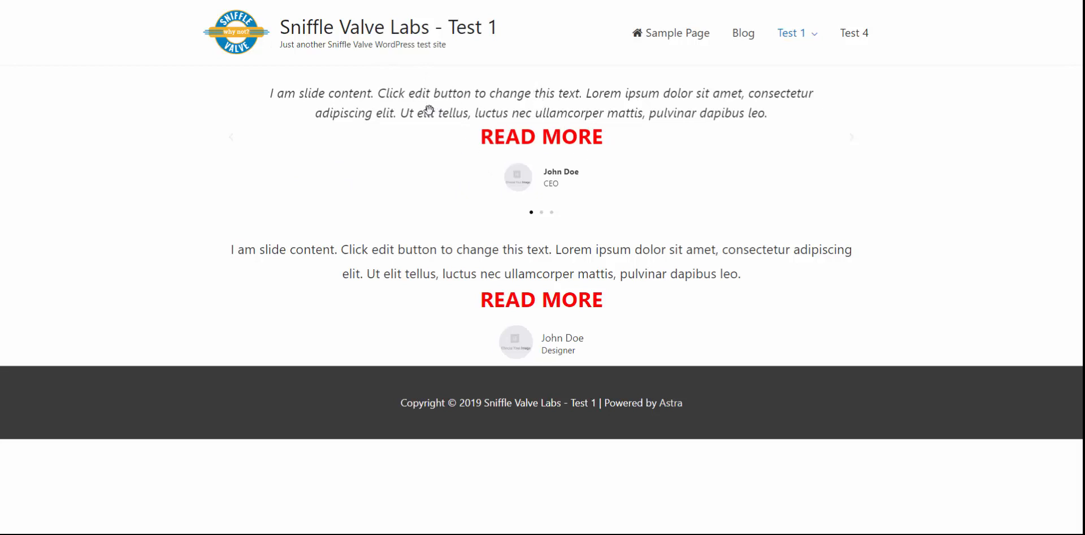
{"action": "mouse_move", "coordinate": [437, 280]}
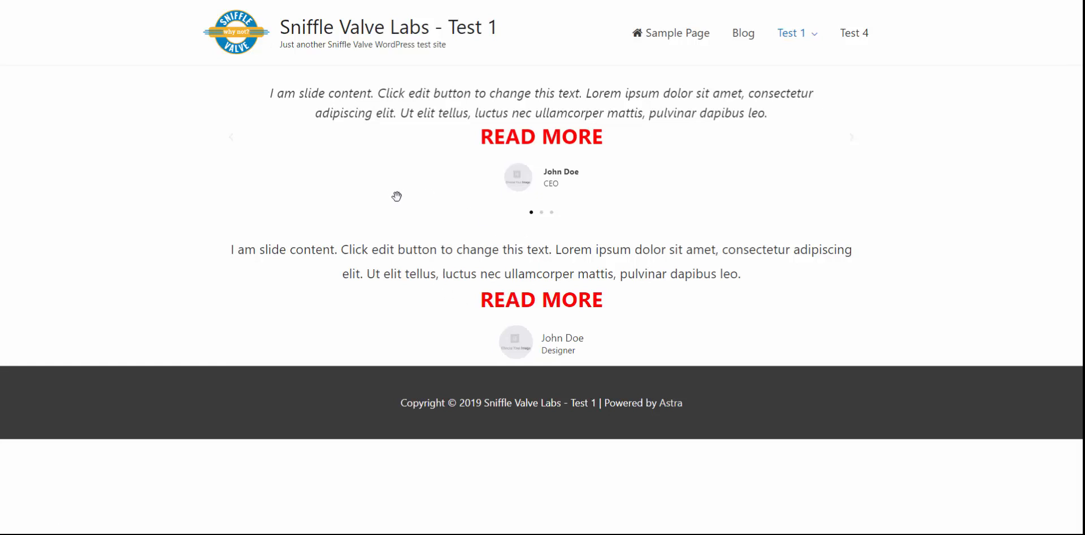
{"action": "mouse_move", "coordinate": [374, 192]}
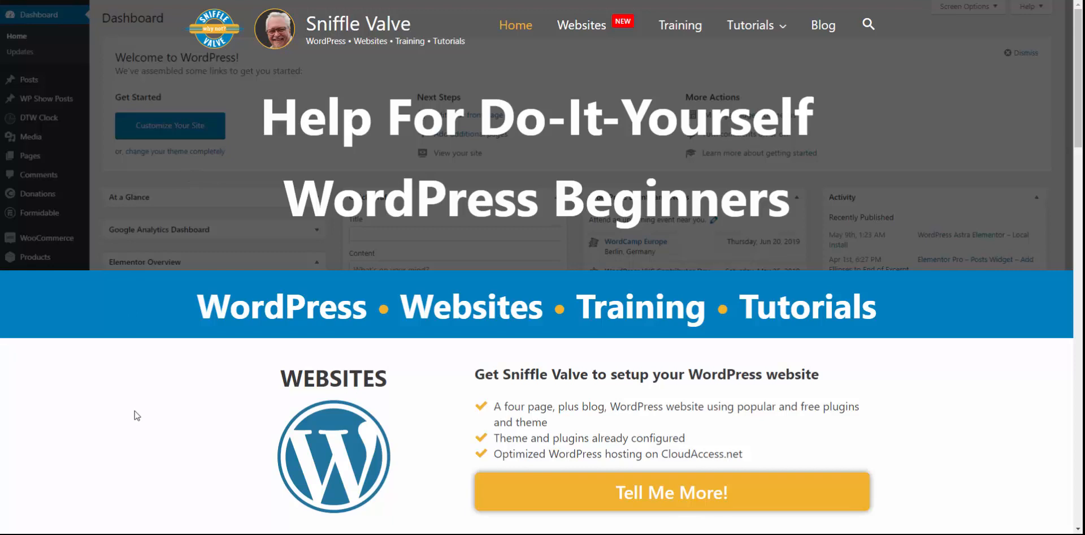
{"action": "mouse_move", "coordinate": [135, 409]}
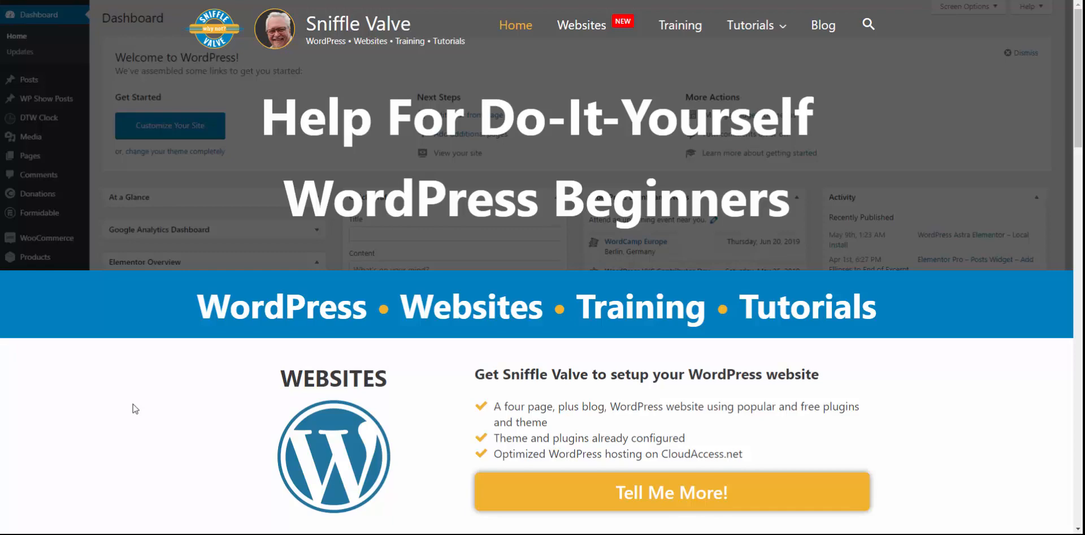
- Scroll the Sniffle Valve homepage down to the viewer testimonials and footer links
{"action": "scroll", "scroll_direction": "down", "scroll_amount": 3}
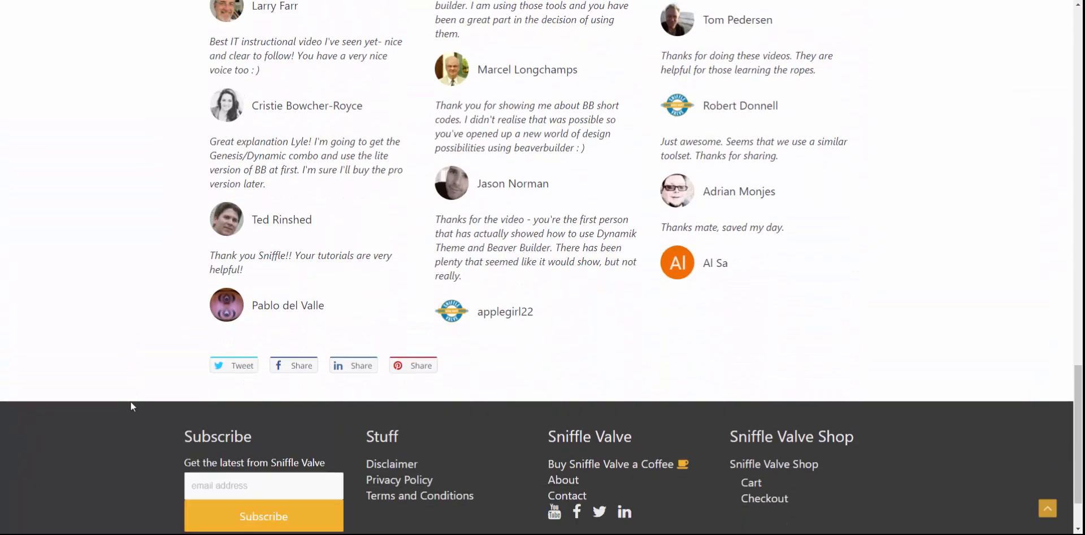
{"action": "scroll", "scroll_direction": "down", "scroll_amount": 3}
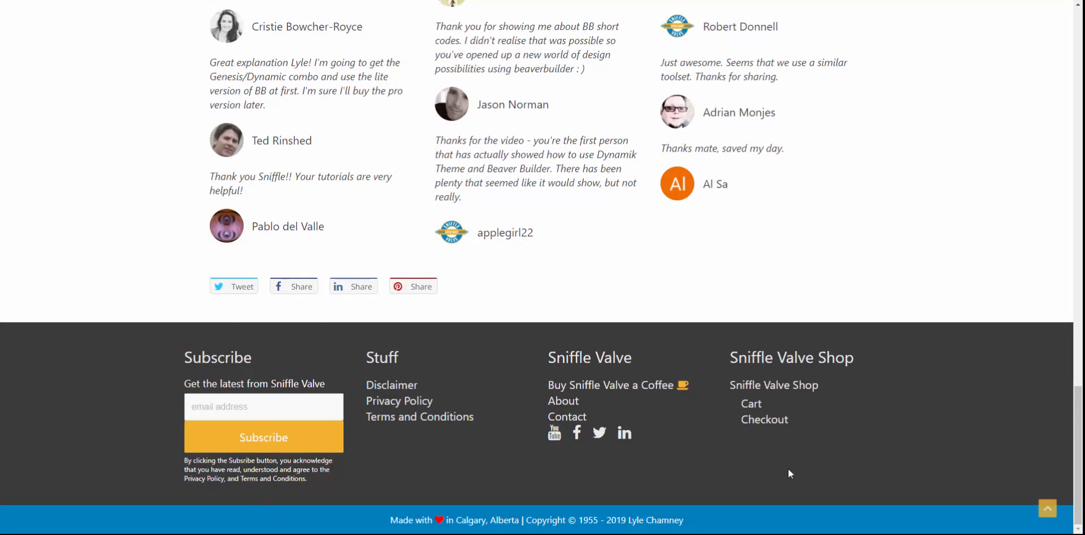